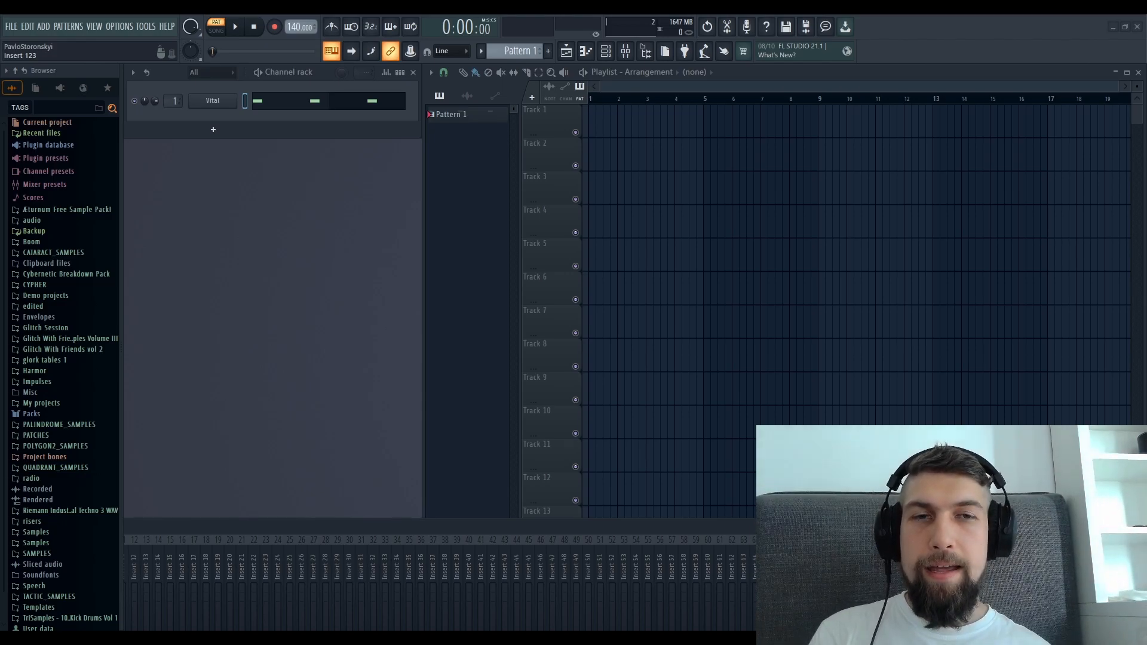
Bring up the Vital synth's interface from its Channel Rack button, showing the init saw preset
{"action": "left_click", "coordinate": [213, 100]}
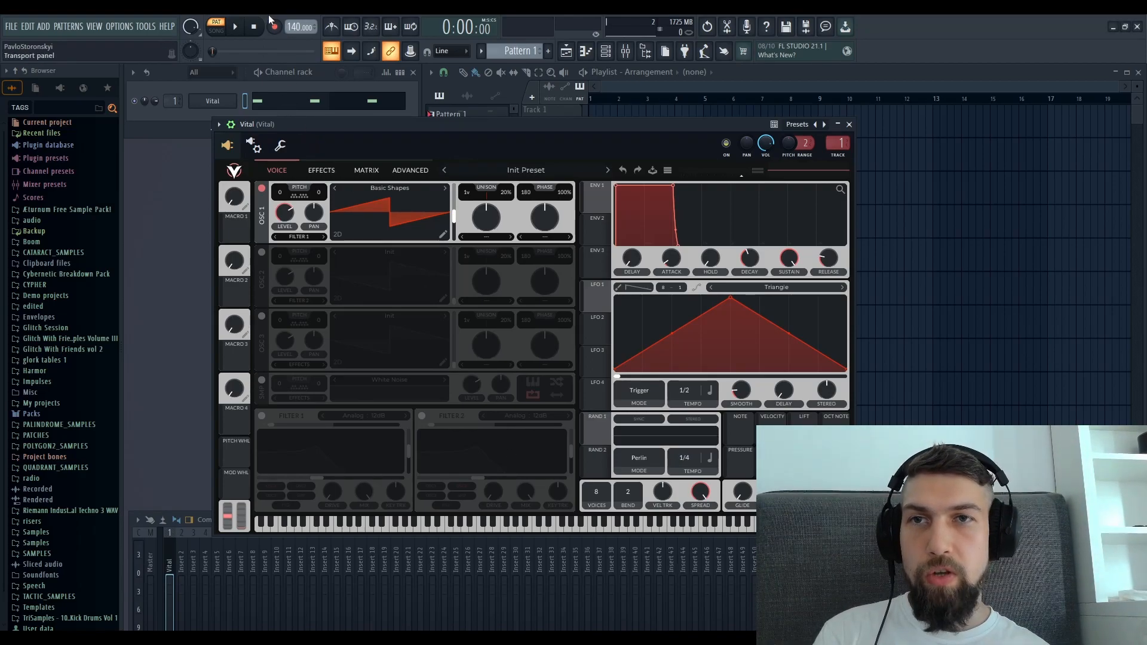
Bring up the OTT multiband compressor from the Master insert's effect slots
{"action": "left_click", "coordinate": [234, 28]}
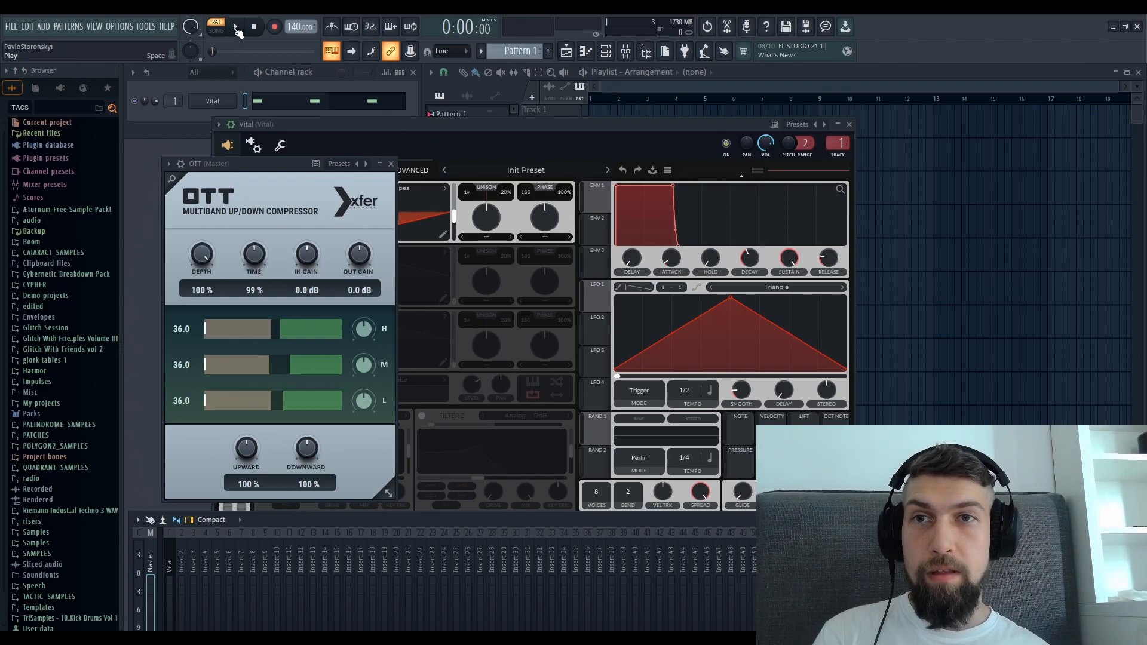
Show the Wave Observer scope from the Master mixer slot, still displaying a flat line
{"action": "left_click", "coordinate": [235, 28]}
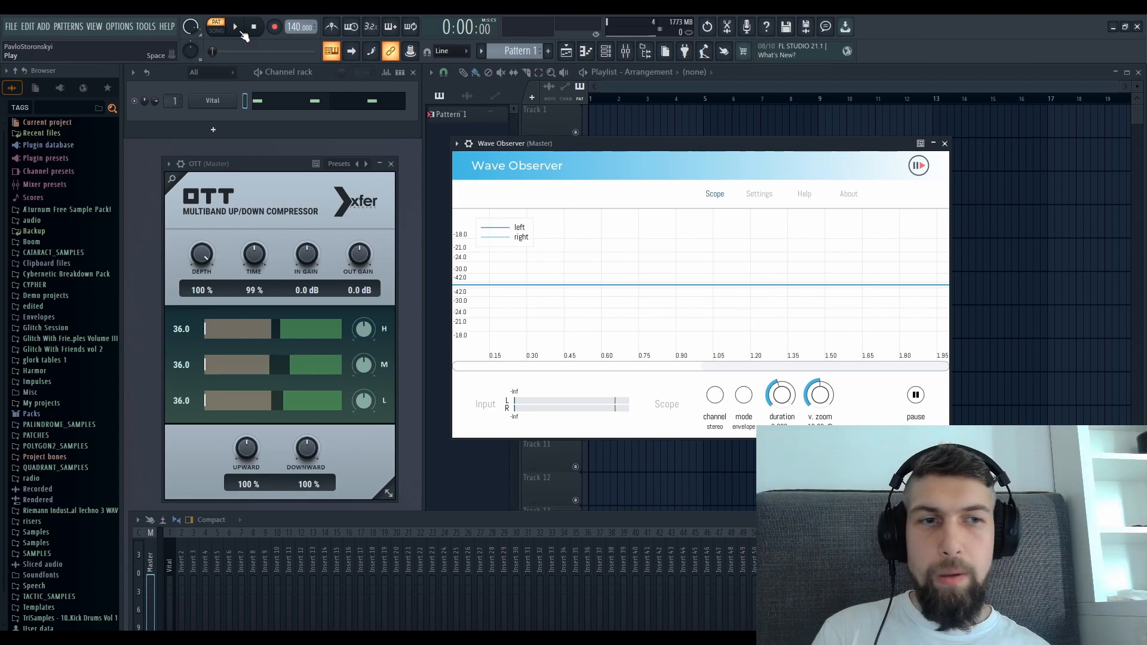
Raise Wave Observer's v.zoom, preview the saw bursts during playback, then stop the transport
{"action": "left_click", "coordinate": [235, 28]}
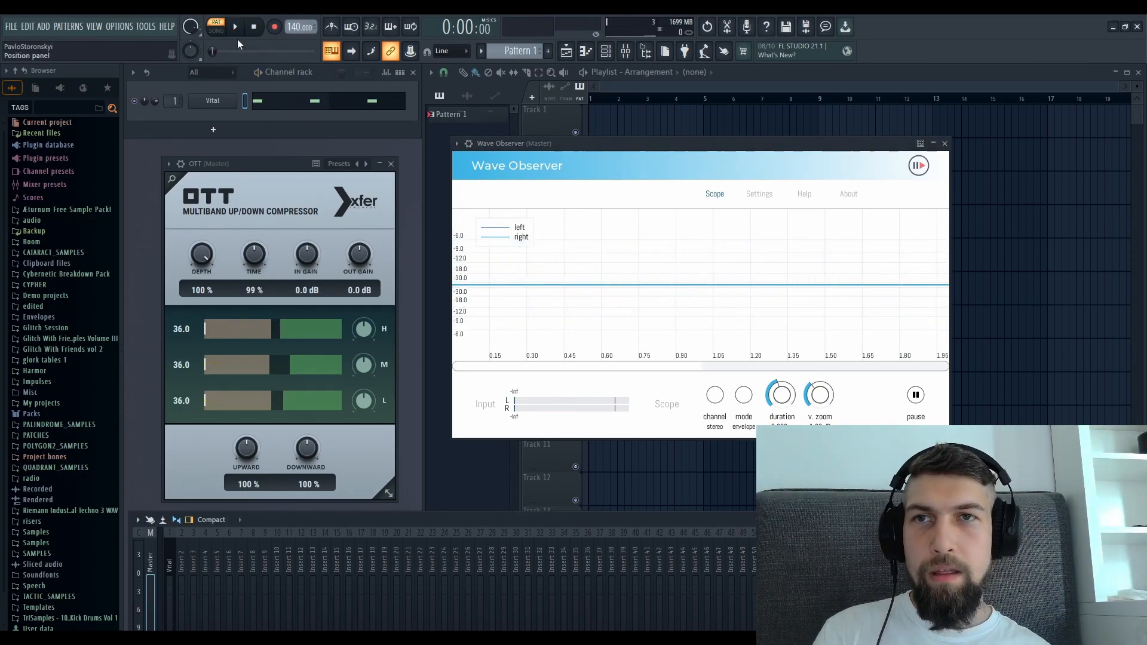
{"action": "left_click", "coordinate": [234, 27]}
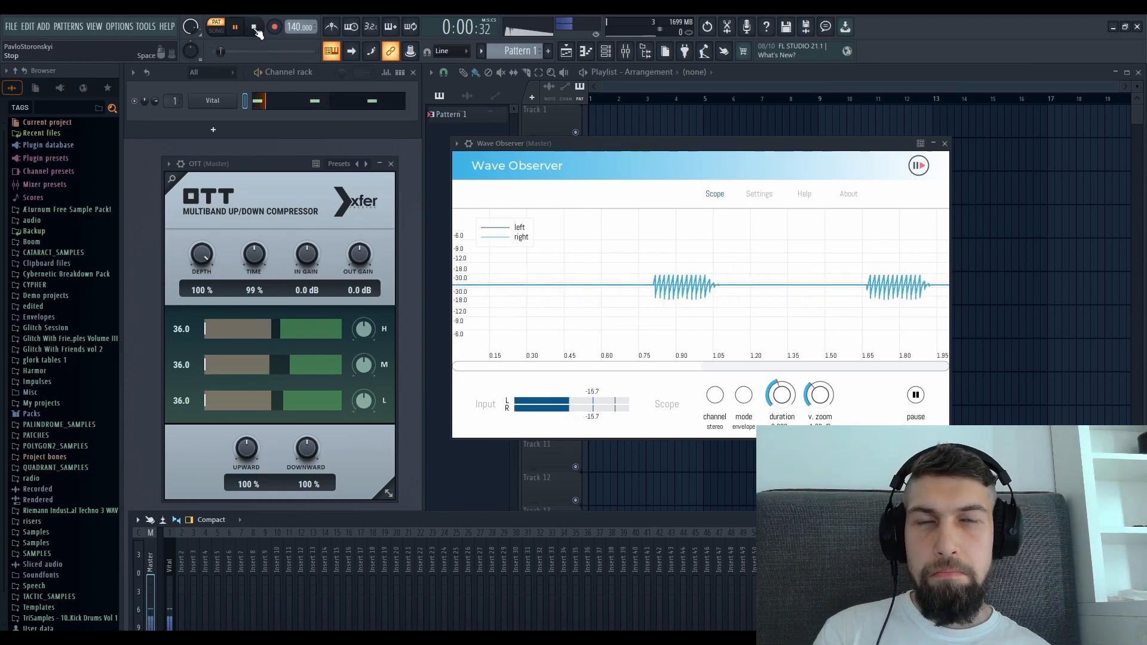
{"action": "left_click", "coordinate": [254, 27]}
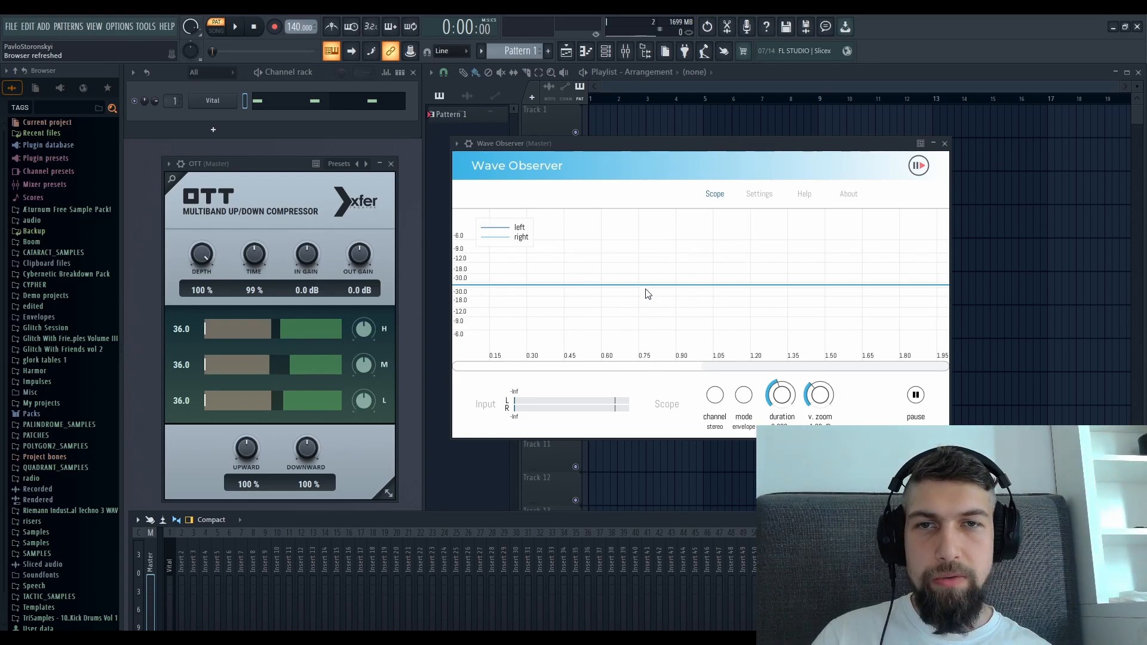
{"action": "mouse_move", "coordinate": [614, 256]}
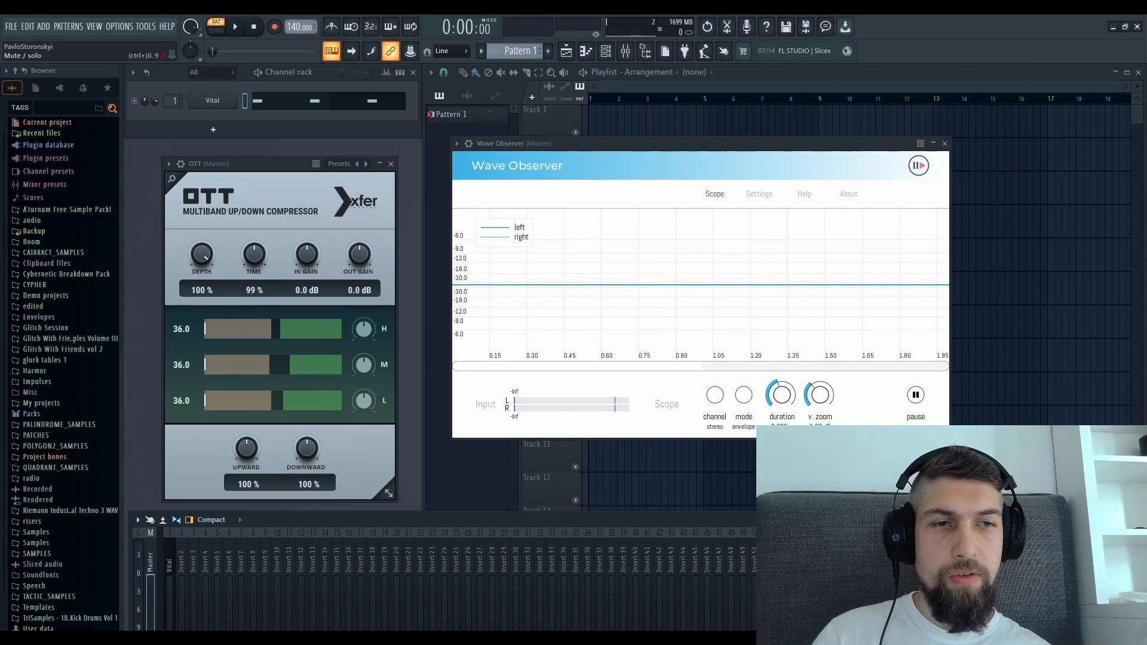
Freeze the scope on a capture of the uneven, sharply decaying saw bursts
{"action": "left_click", "coordinate": [236, 28]}
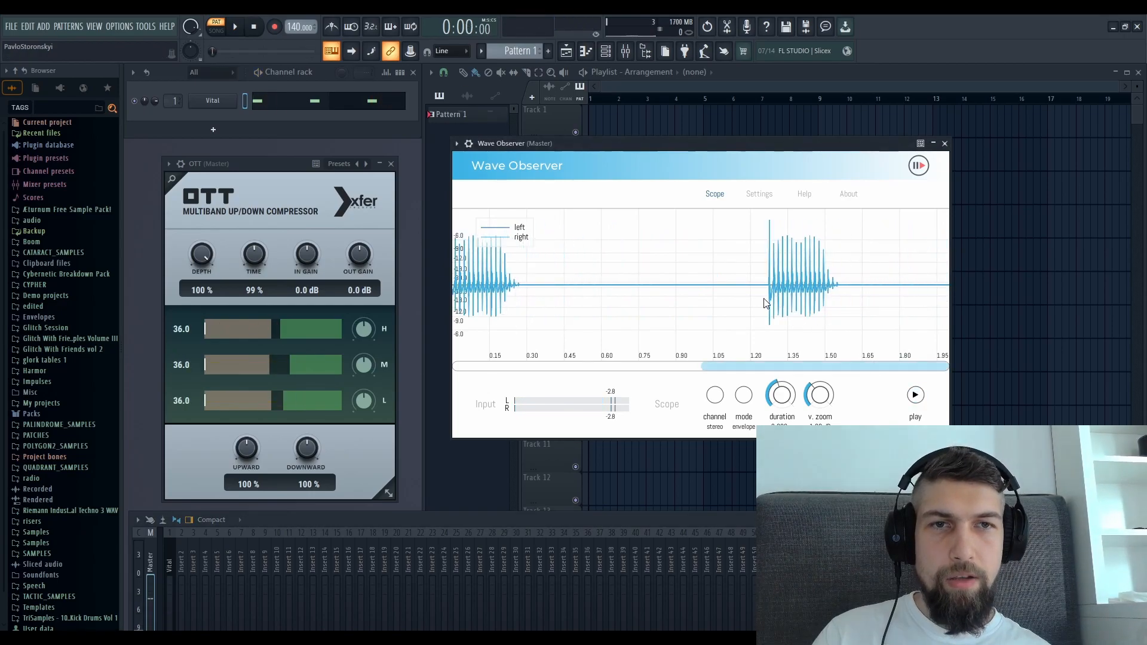
{"action": "mouse_move", "coordinate": [788, 320]}
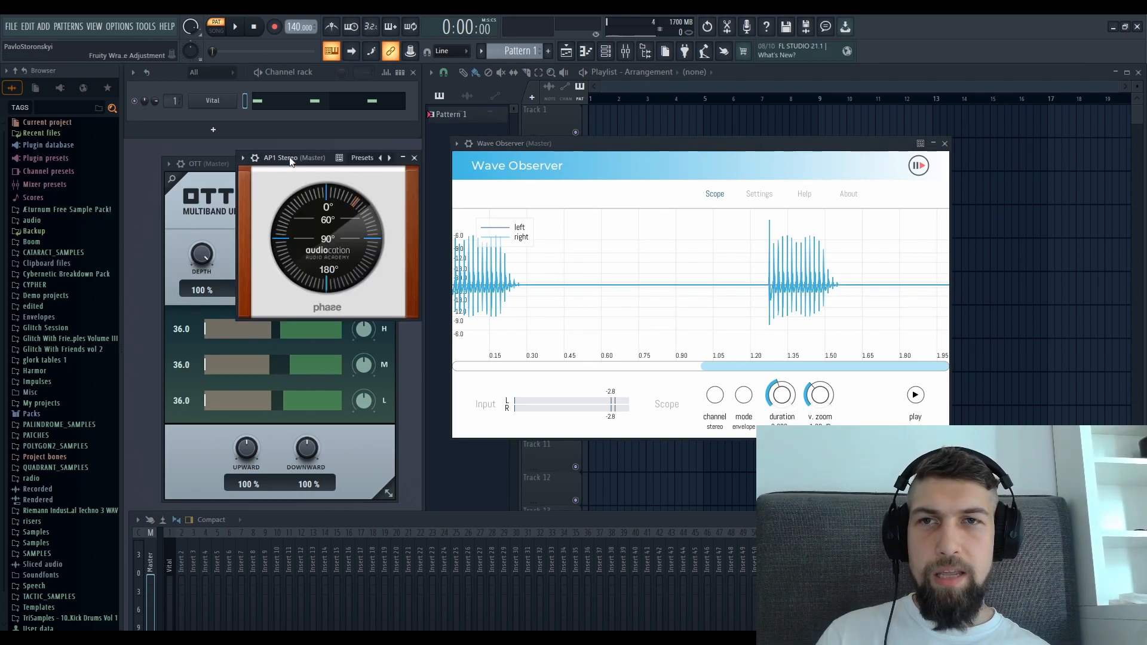
Move the AP1 Stereo phase window lower so it sits beside OTT on the master
{"action": "left_click_drag", "start_coordinate": [279, 158], "coordinate": [483, 347]}
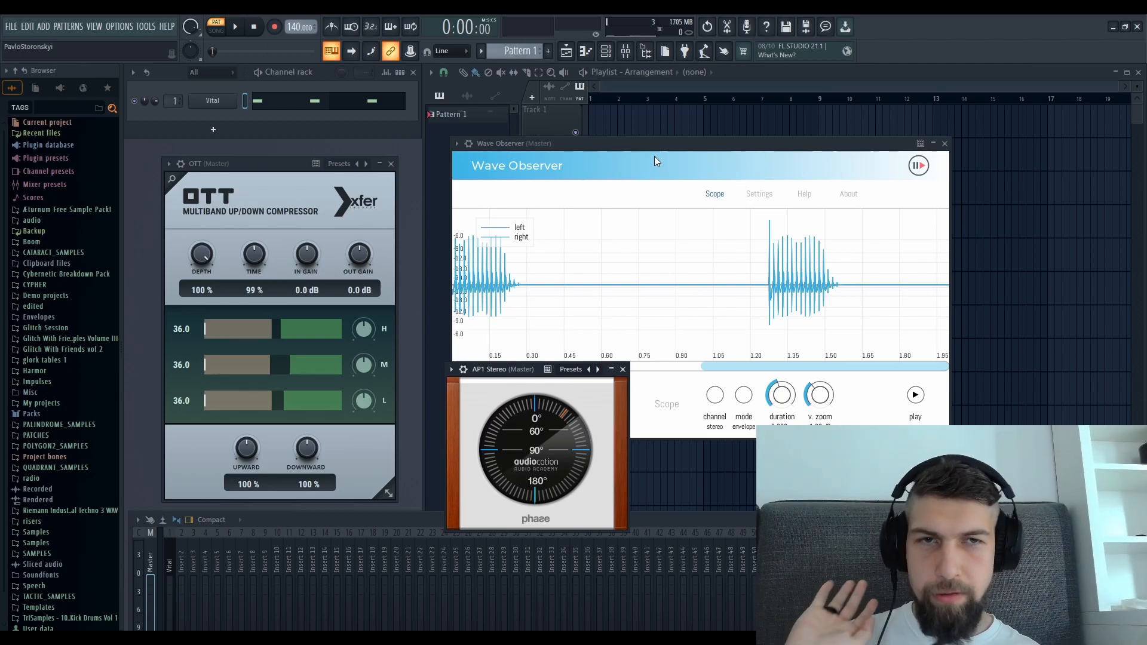
{"action": "mouse_move", "coordinate": [575, 287]}
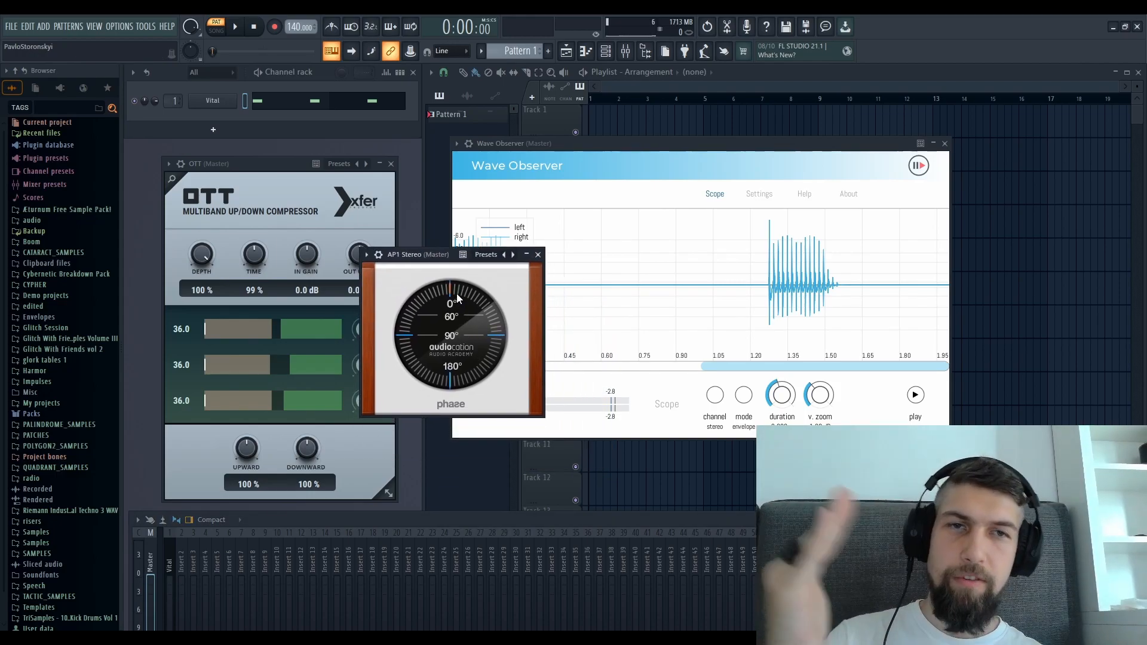
{"action": "mouse_move", "coordinate": [709, 246]}
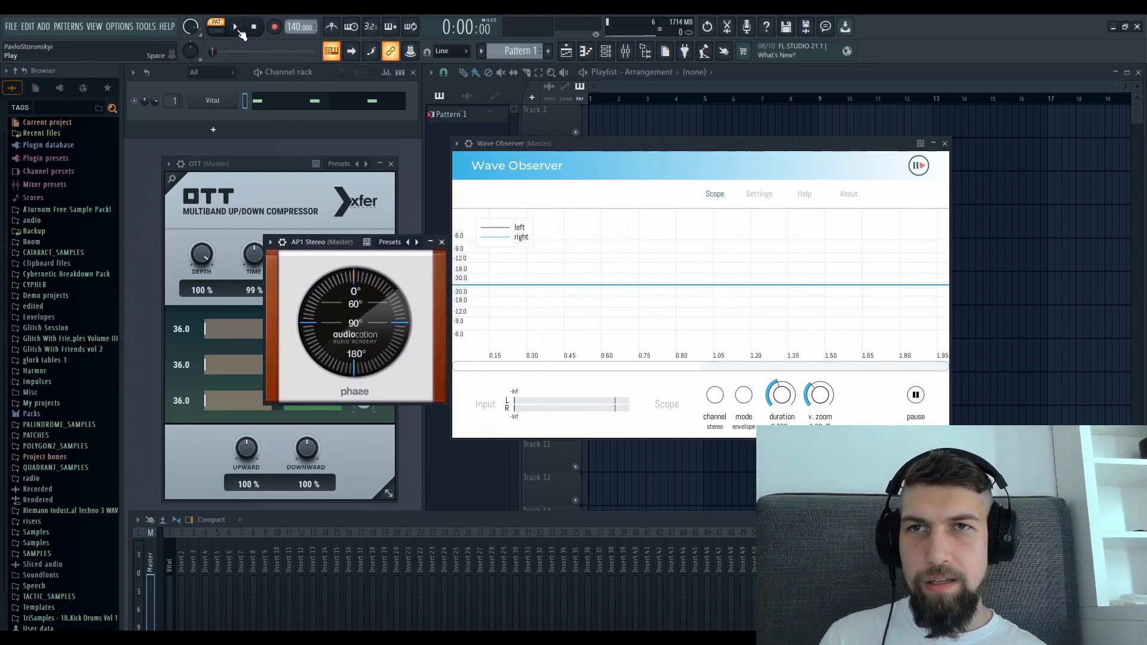
Play the saw through the AP1-corrected chain and freeze Wave Observer on two symmetrical bursts
{"action": "left_click", "coordinate": [236, 27]}
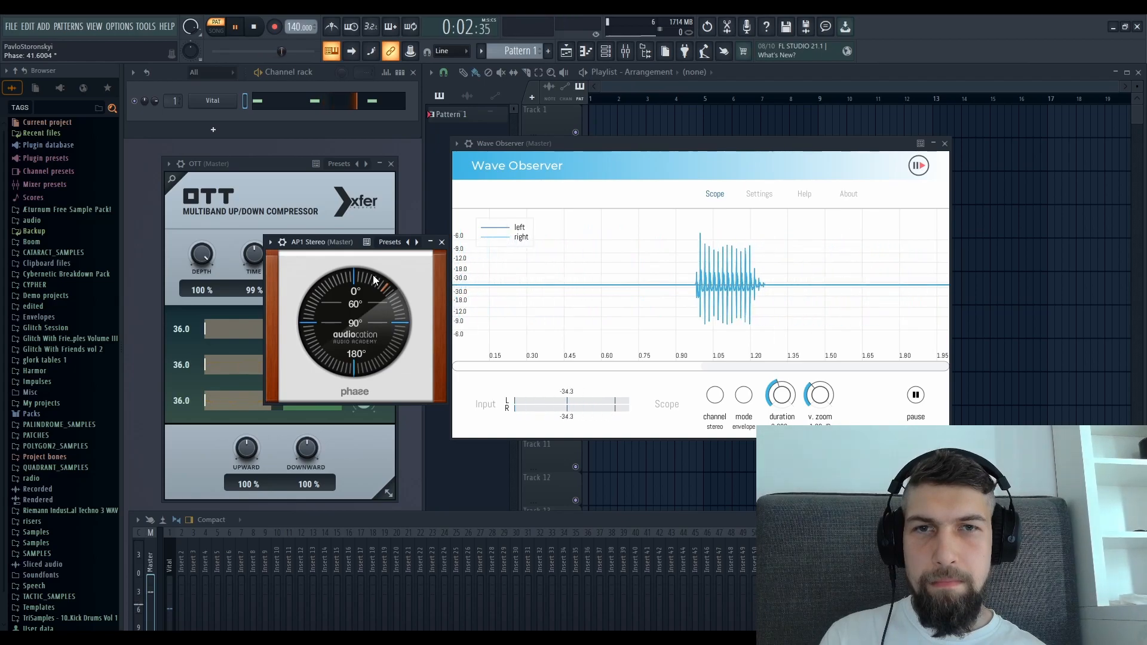
{"action": "left_click", "coordinate": [253, 27]}
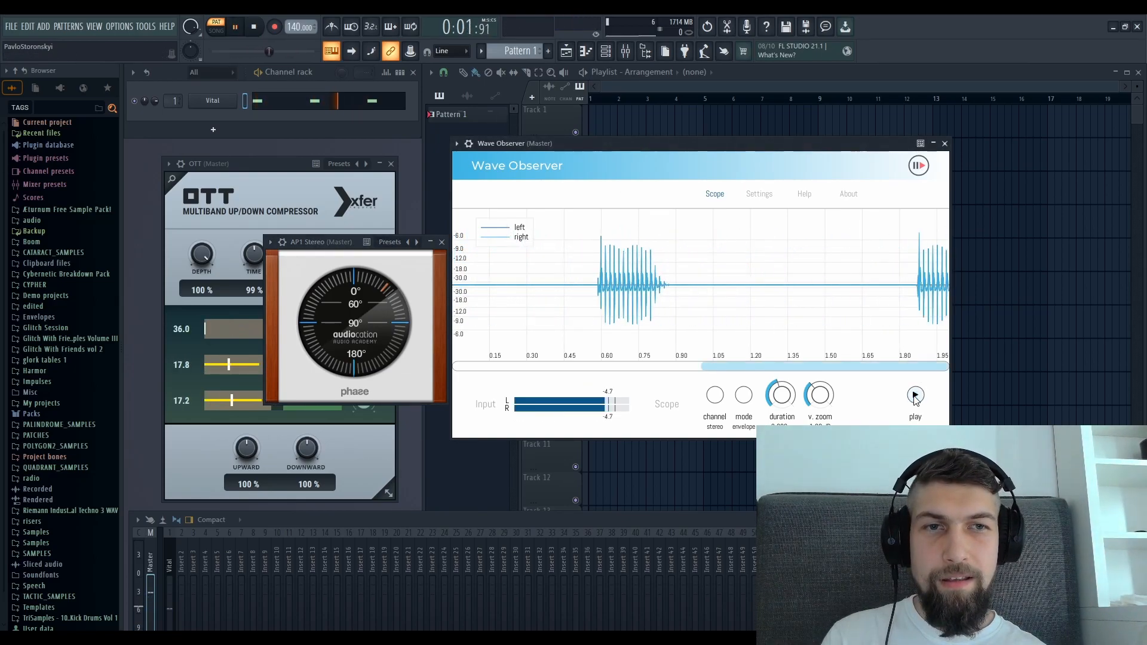
{"action": "left_click", "coordinate": [916, 395]}
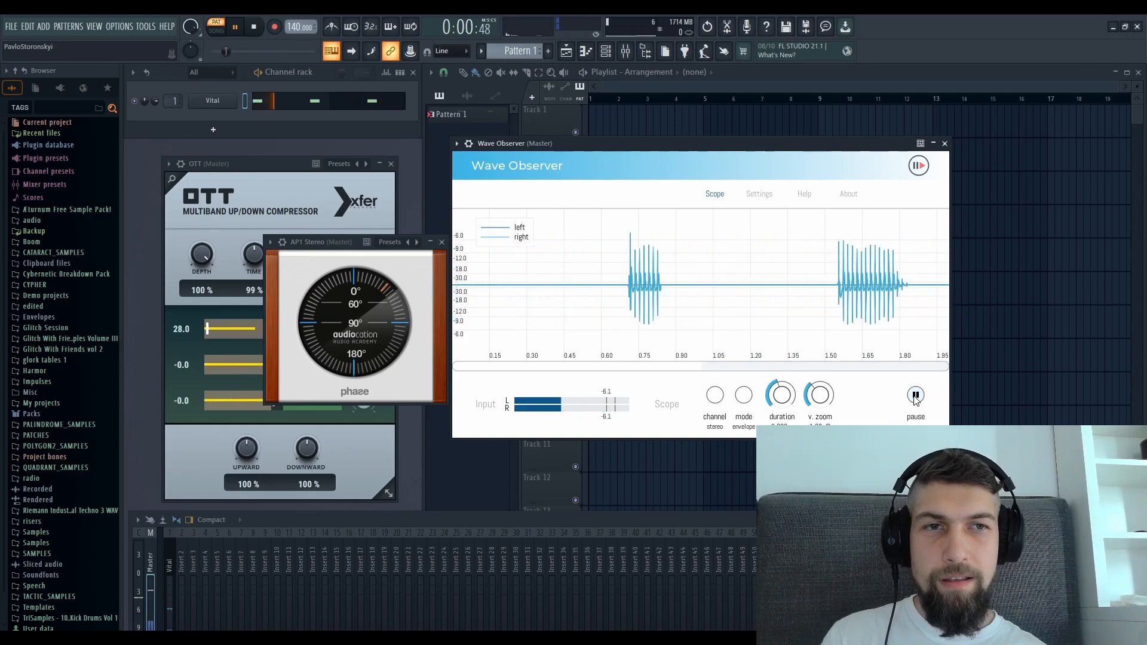
{"action": "left_click", "coordinate": [915, 396]}
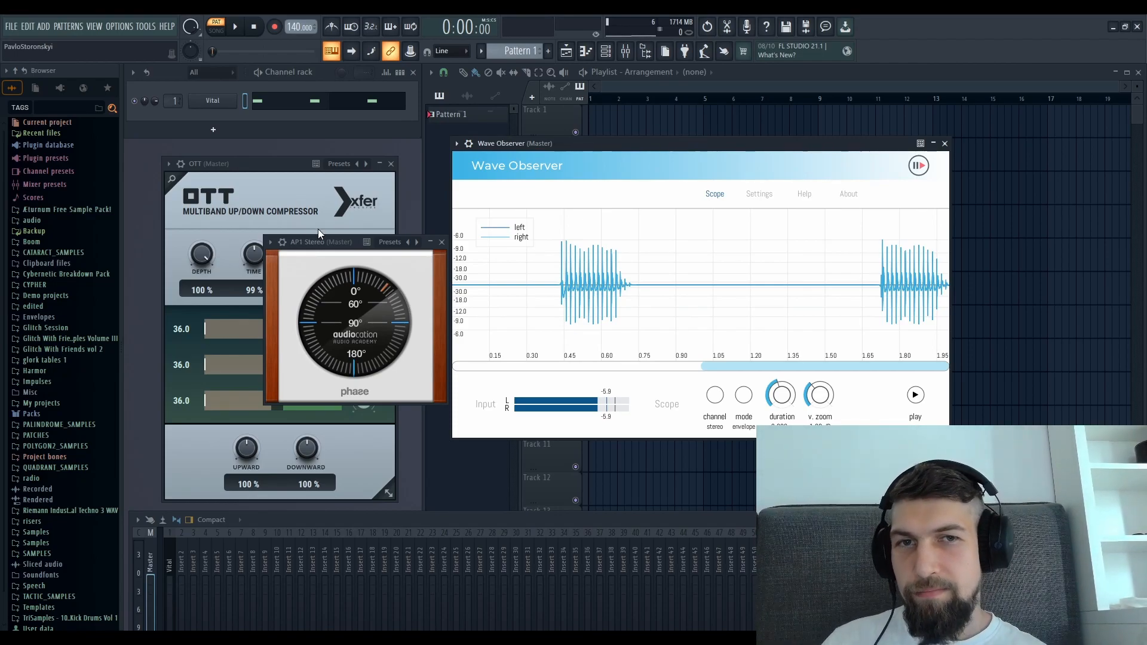
{"action": "mouse_move", "coordinate": [527, 275]}
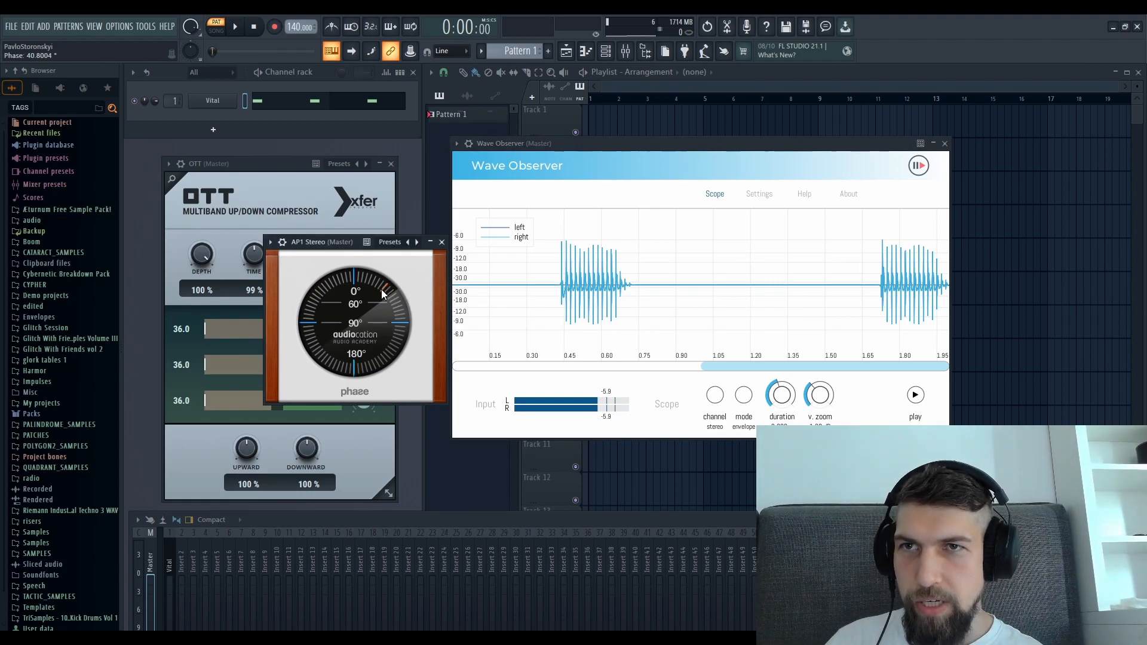
{"action": "mouse_move", "coordinate": [683, 259]}
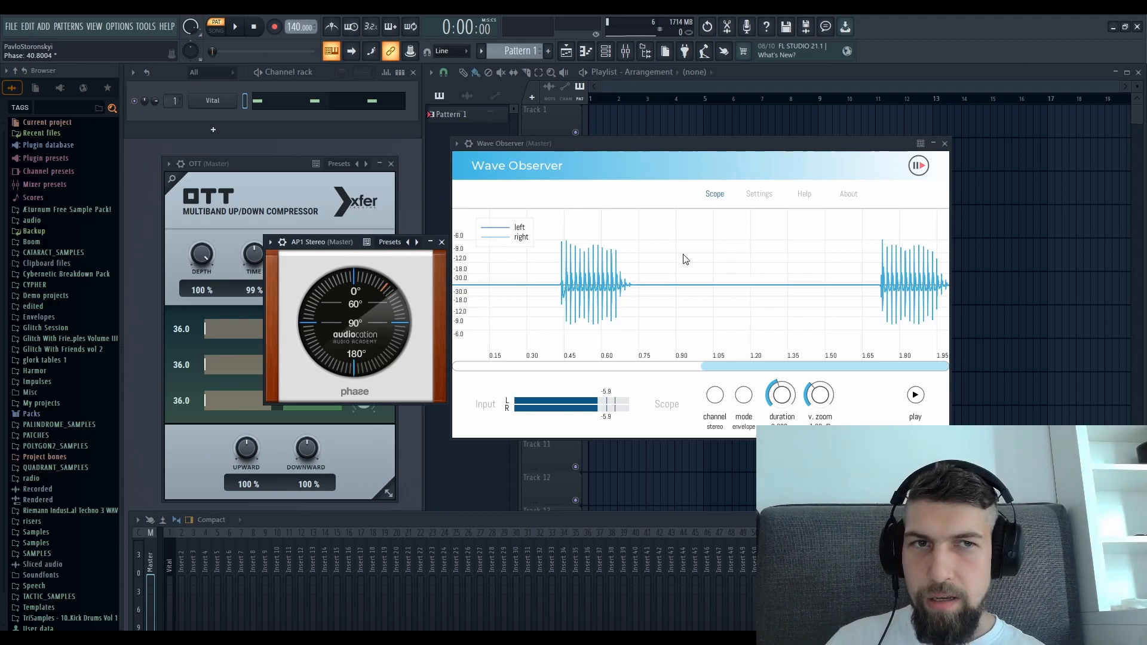
{"action": "mouse_move", "coordinate": [633, 308]}
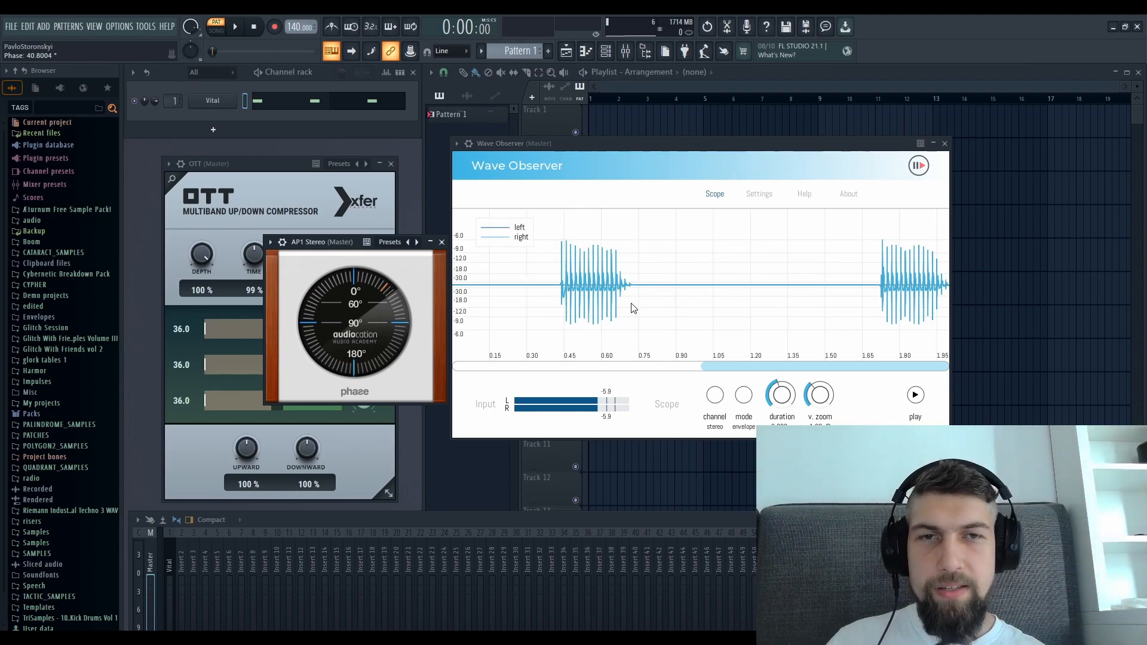
{"action": "mouse_move", "coordinate": [600, 313]}
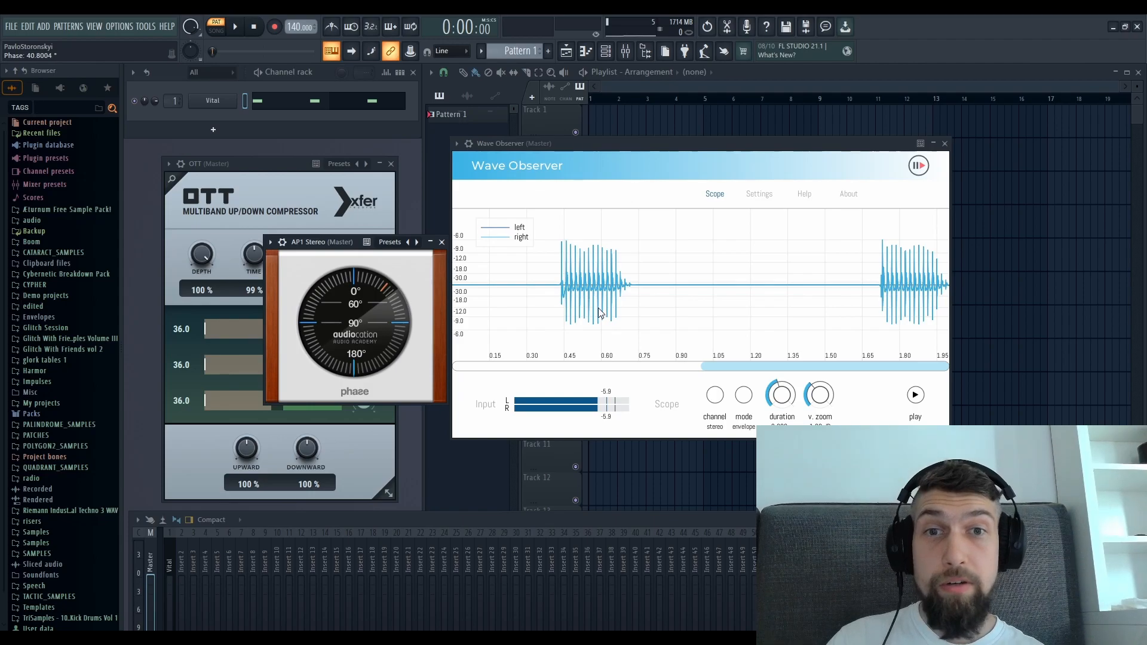
{"action": "mouse_move", "coordinate": [699, 276]}
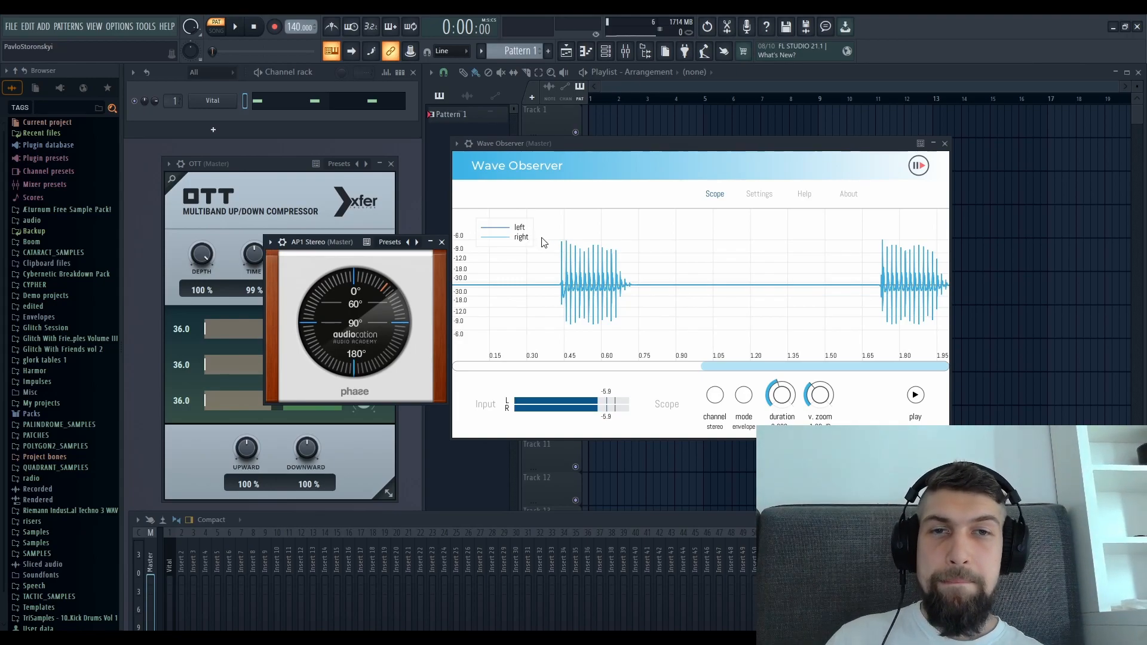
{"action": "mouse_move", "coordinate": [593, 242]}
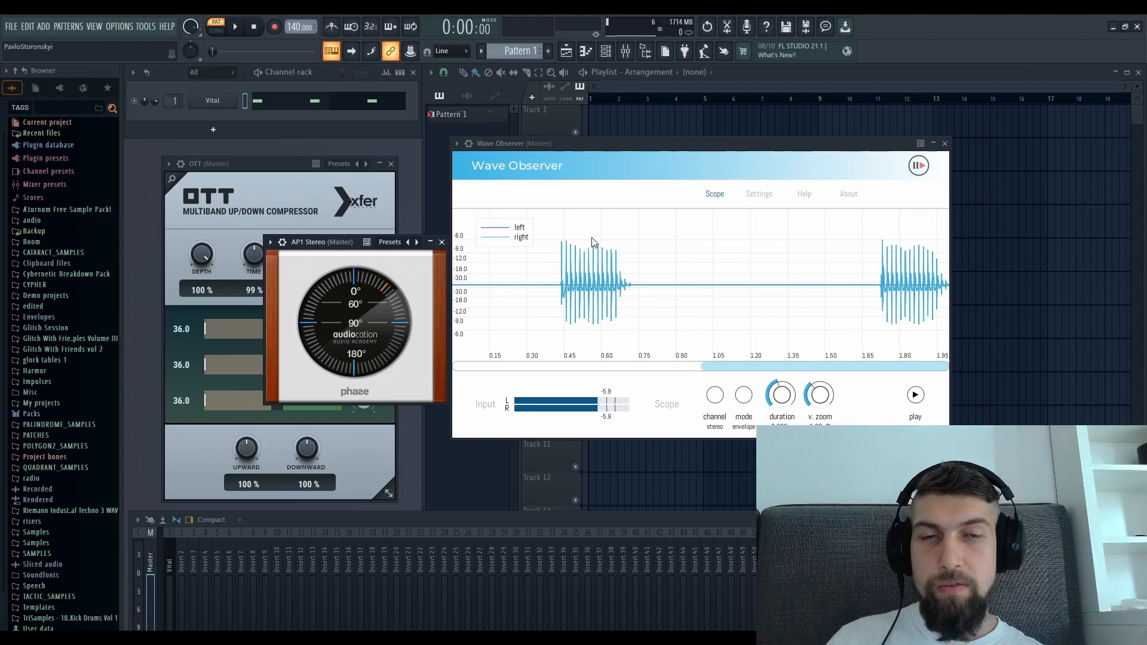
{"action": "mouse_move", "coordinate": [581, 252]}
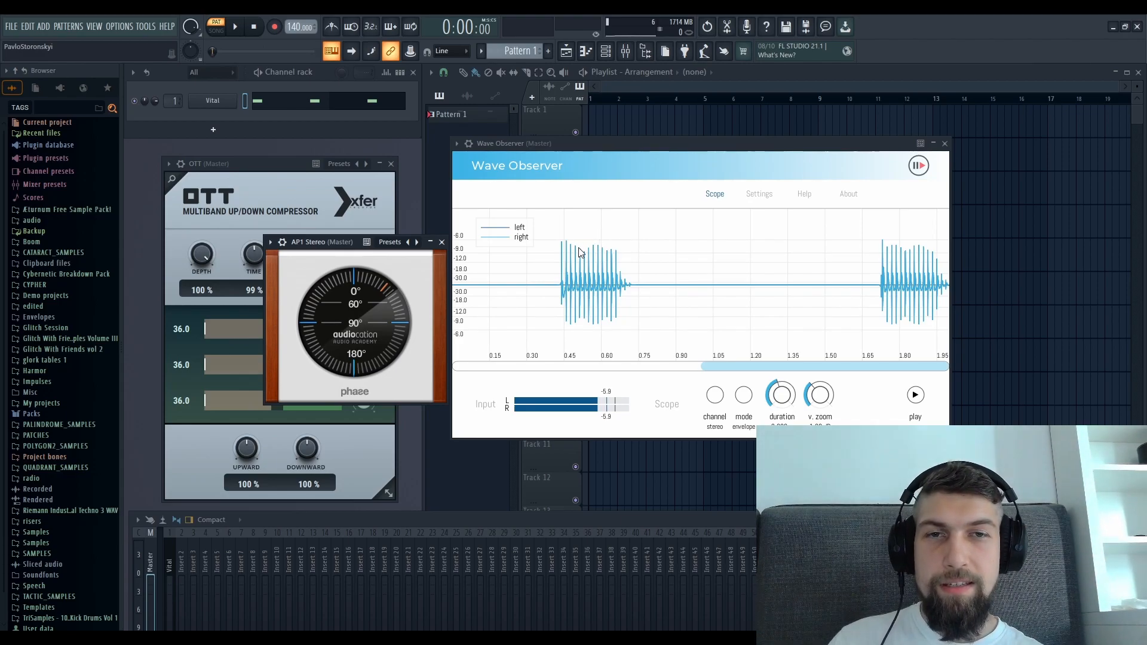
{"action": "mouse_move", "coordinate": [613, 254]}
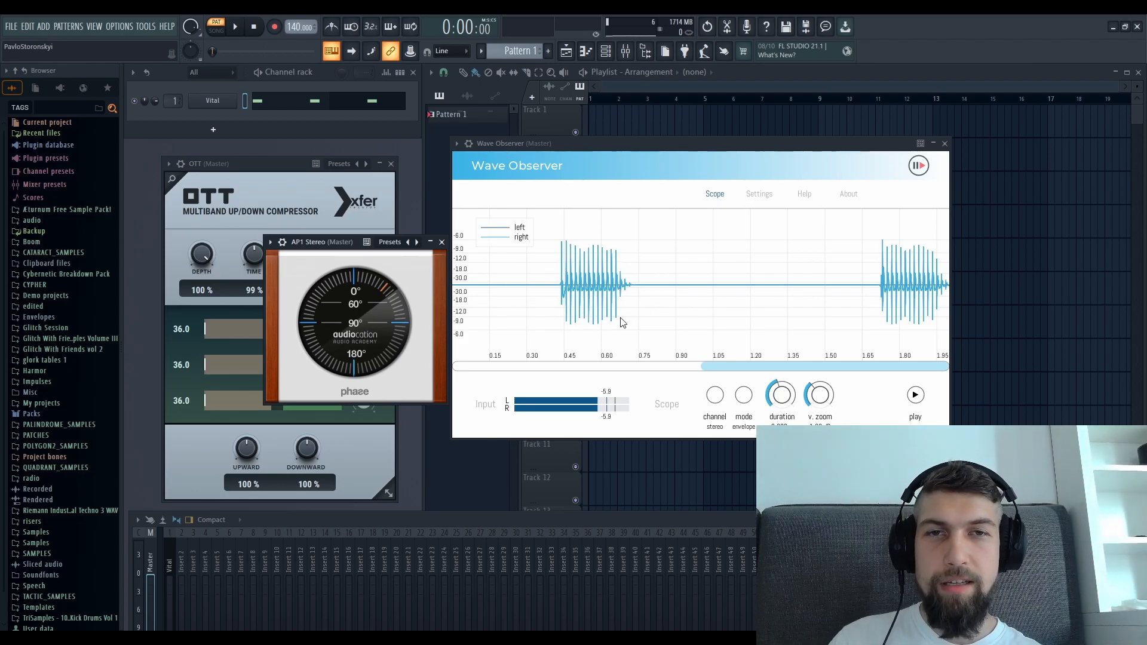
{"action": "mouse_move", "coordinate": [600, 266]}
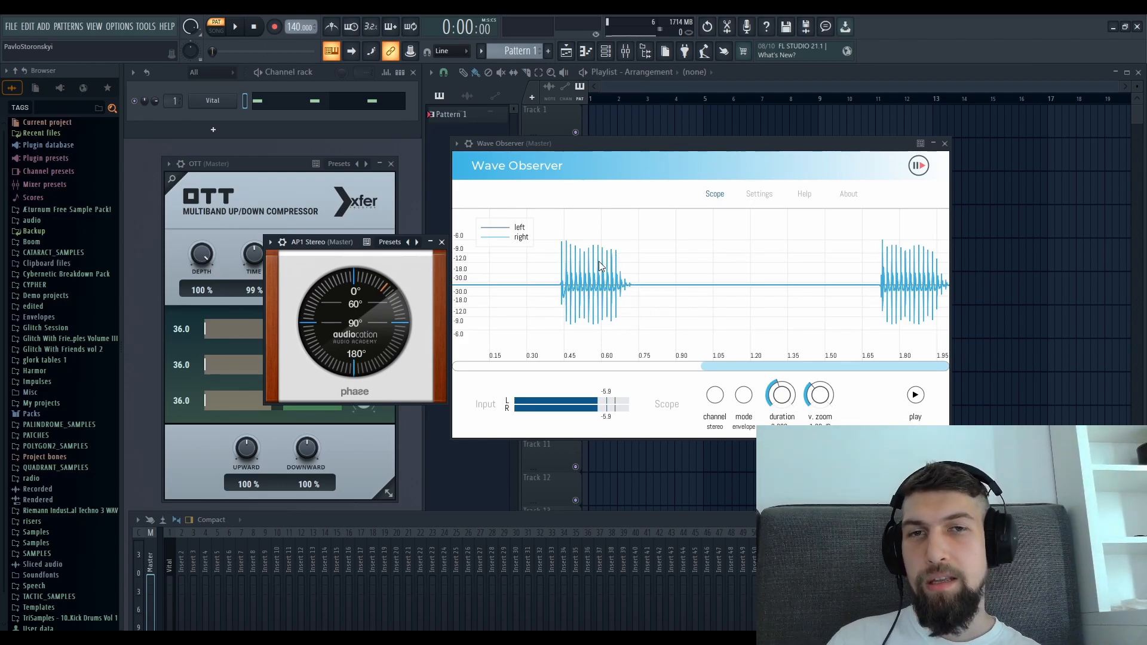